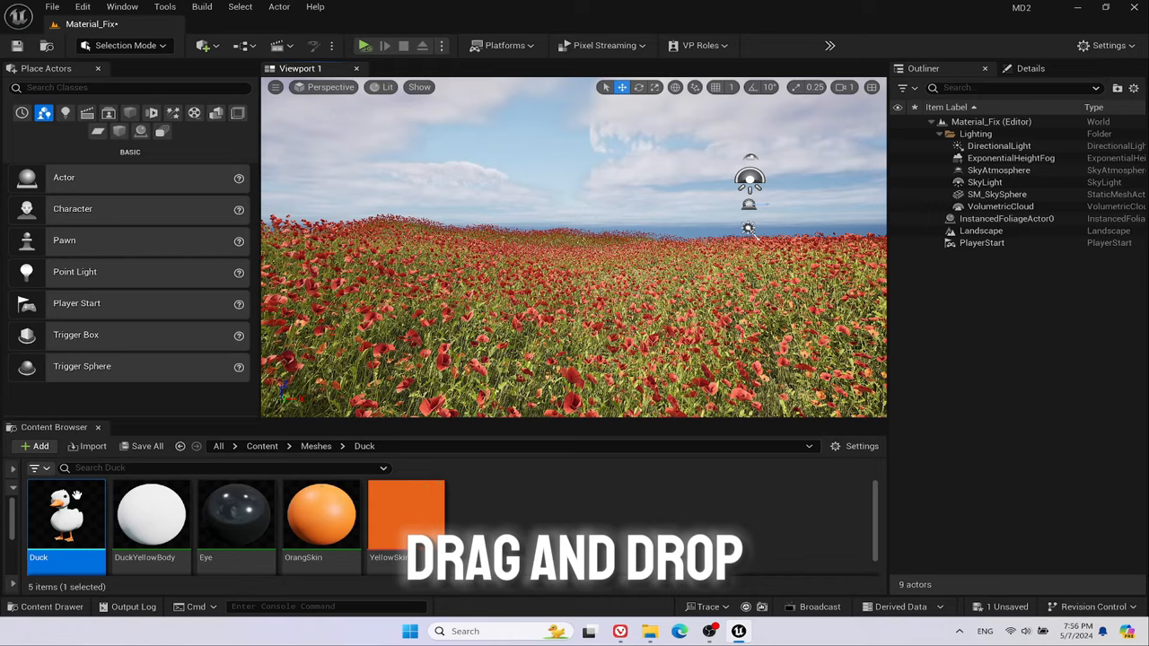
# Place the Duck static mesh into the poppy-field level from the Content Browser.
pyautogui.moveTo(64, 512); pyautogui.dragTo(747, 338)
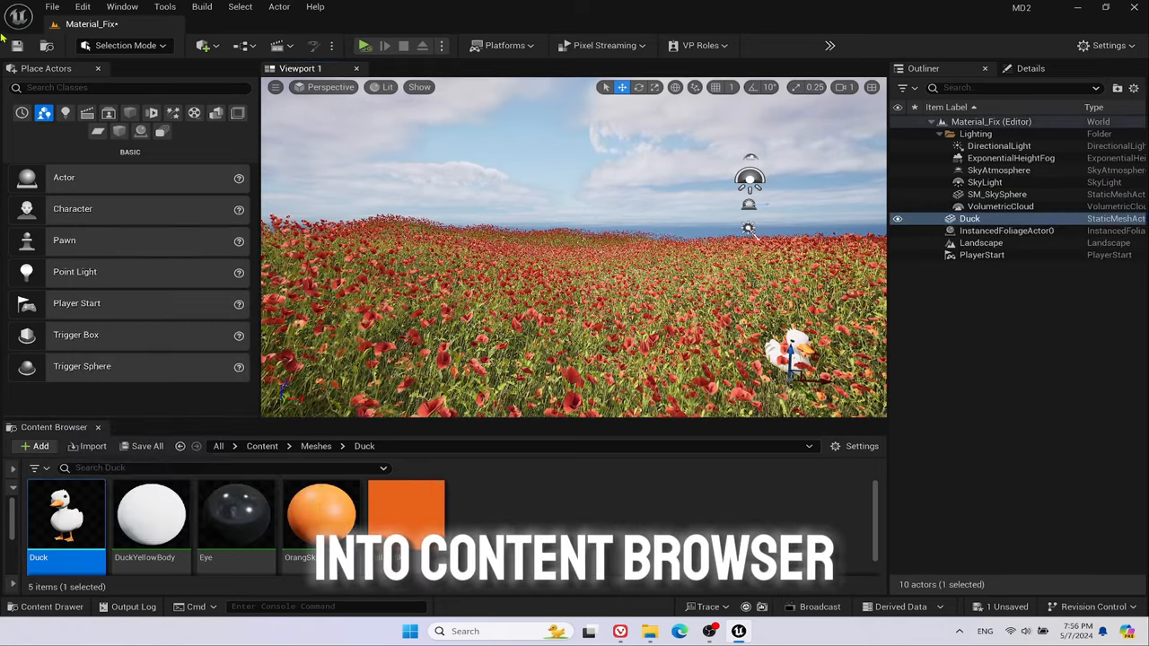
# Switch the editor to Motion Design mode and pick the Cloner Actor from the Actors category.
pyautogui.click(122, 45)
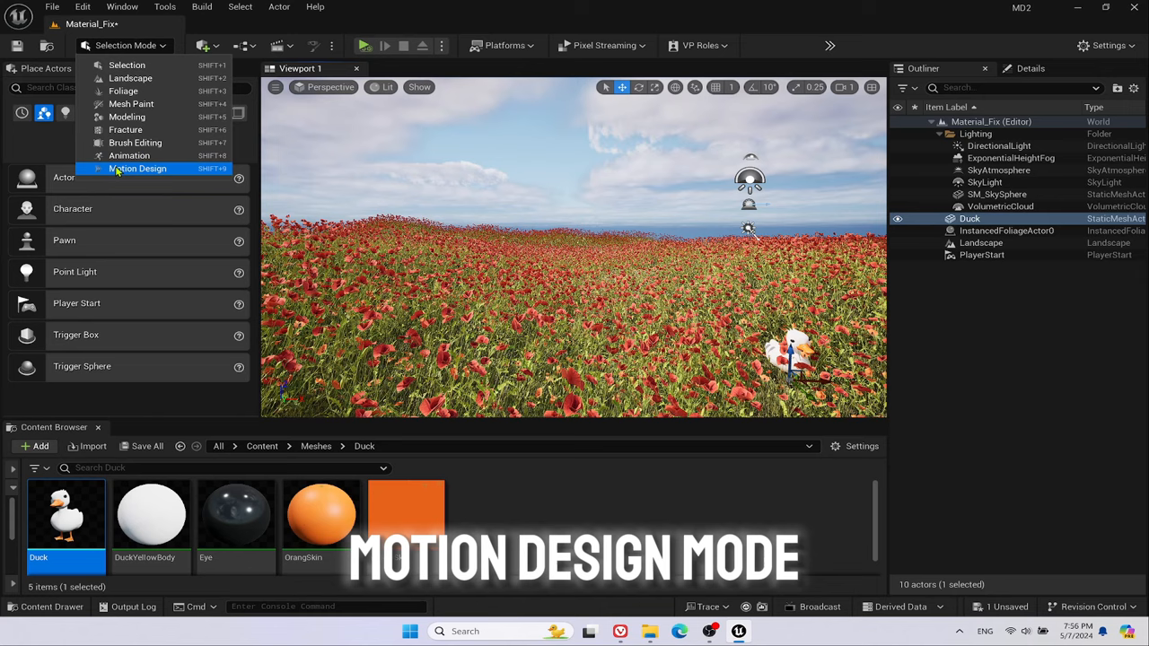
pyautogui.click(139, 168)
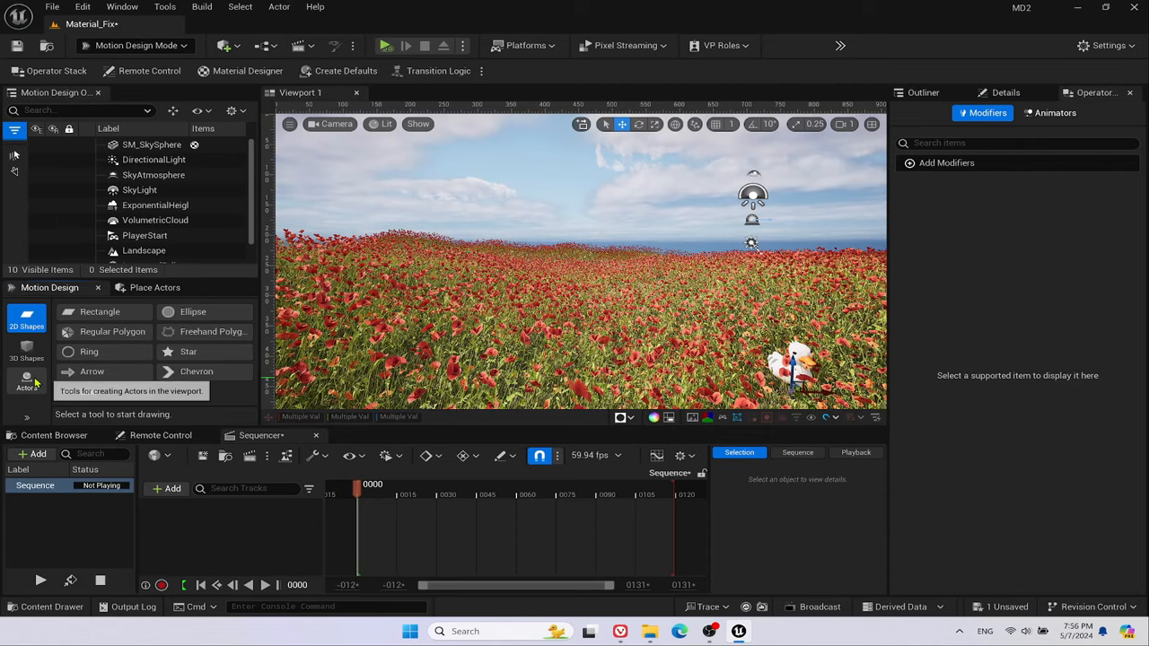
pyautogui.click(25, 382)
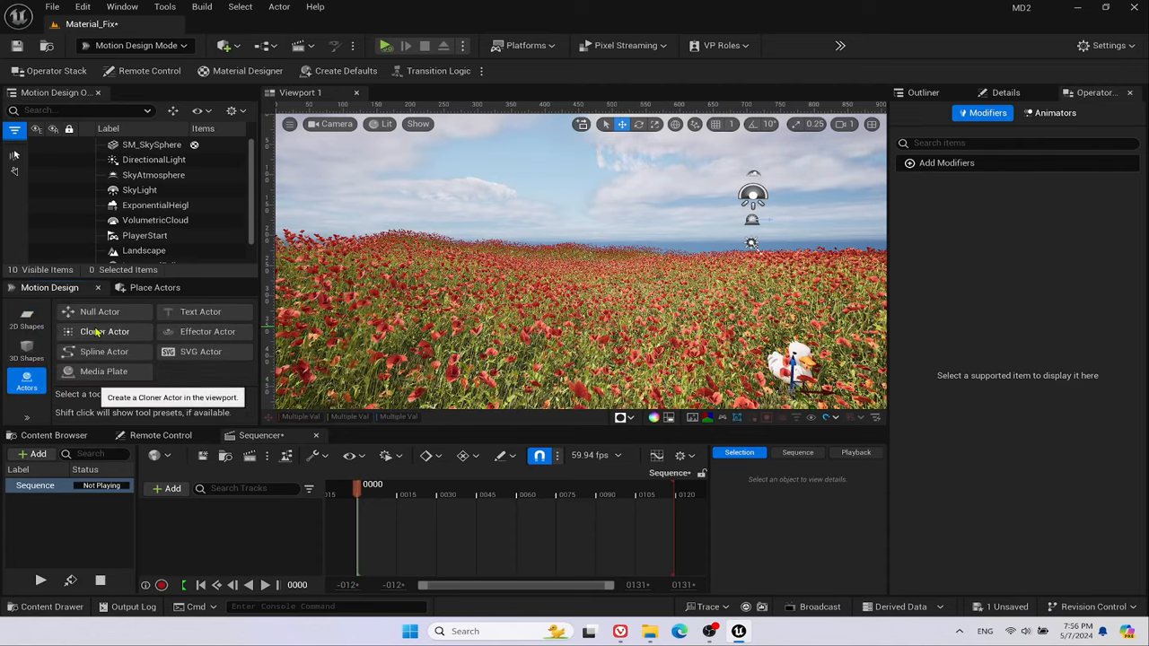
pyautogui.click(104, 331)
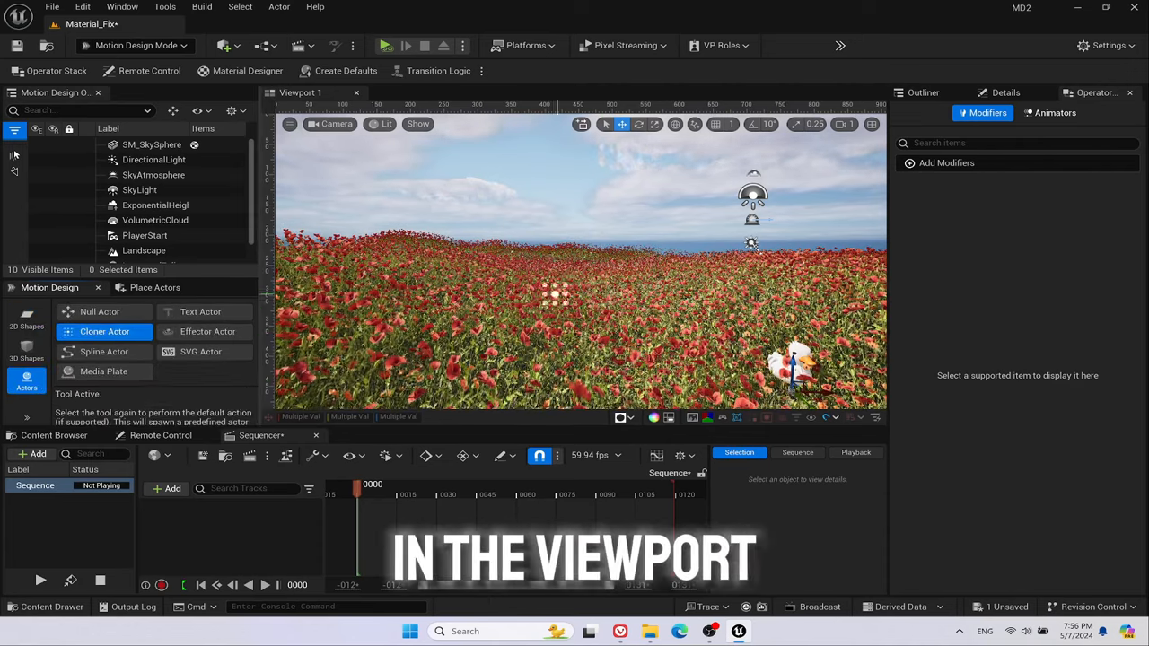
# Place the Cloner actor in the level and delete its DefaultCube, confirming the referenced deletion.
pyautogui.click(104, 331)
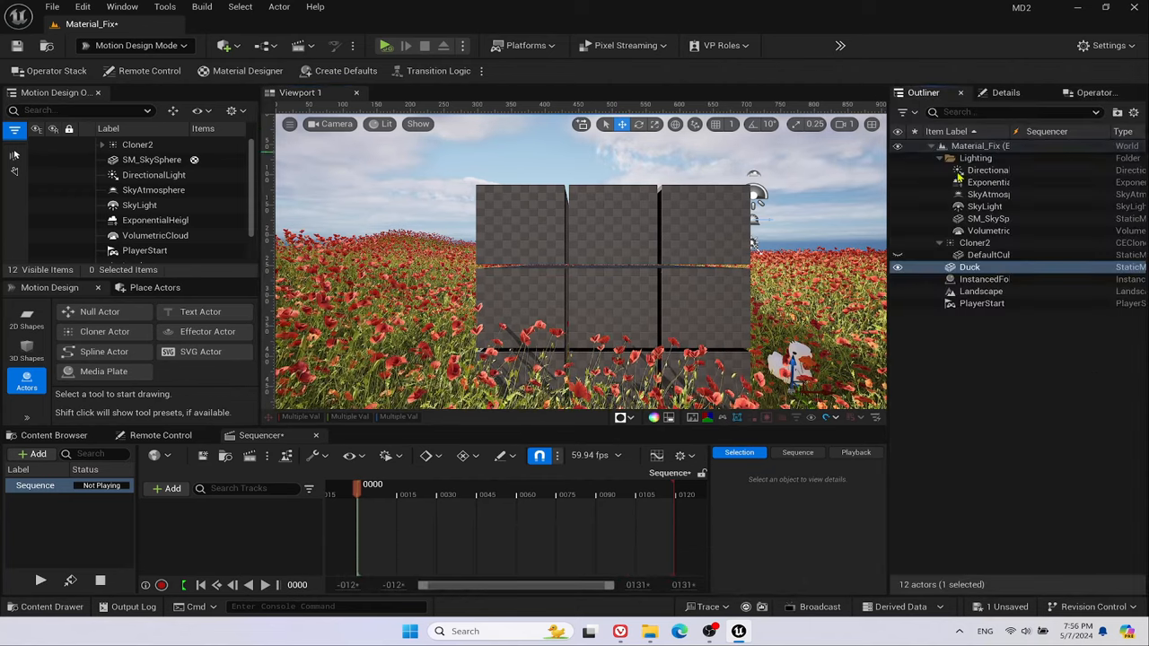
pyautogui.click(984, 255)
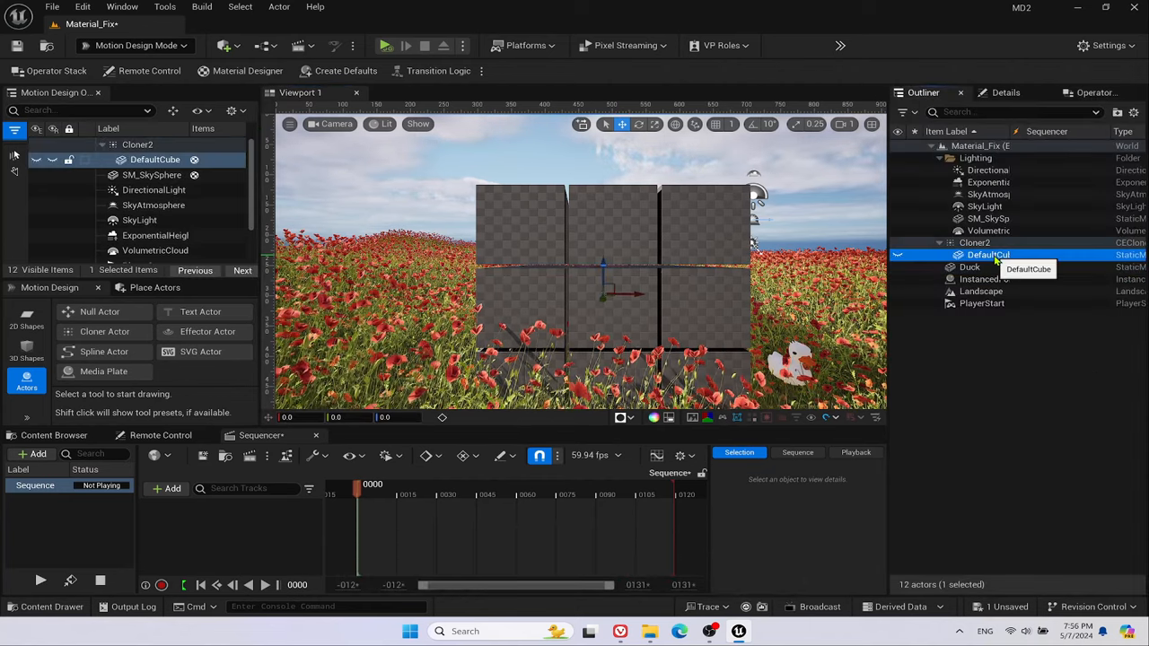
pyautogui.rightClick(979, 255)
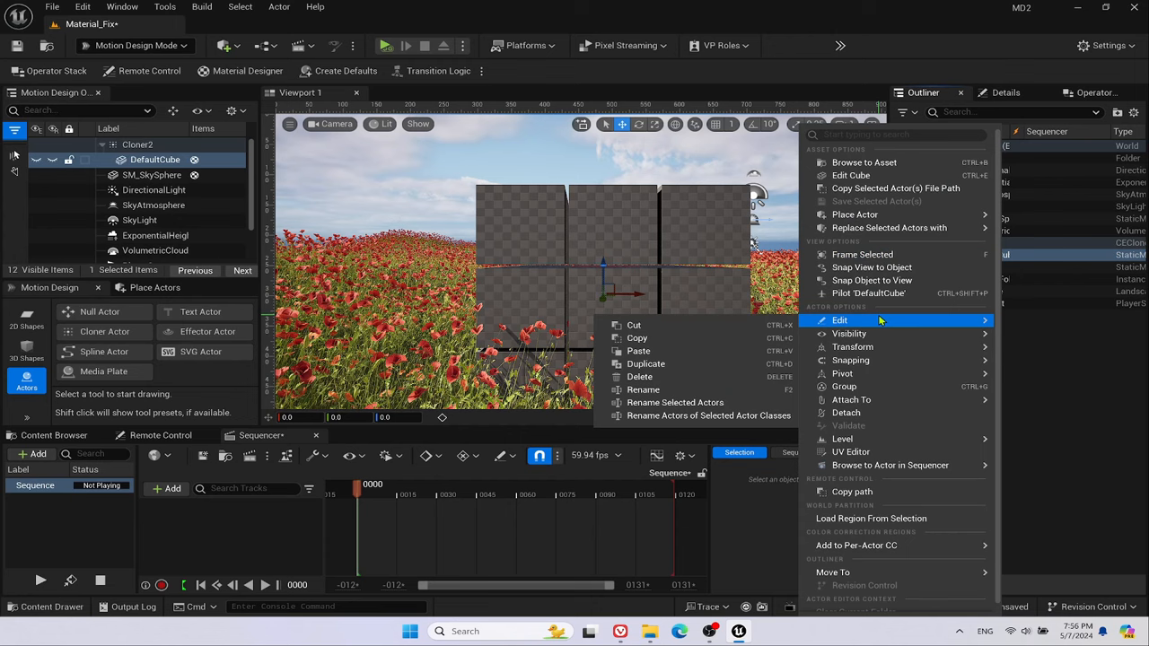
pyautogui.click(639, 377)
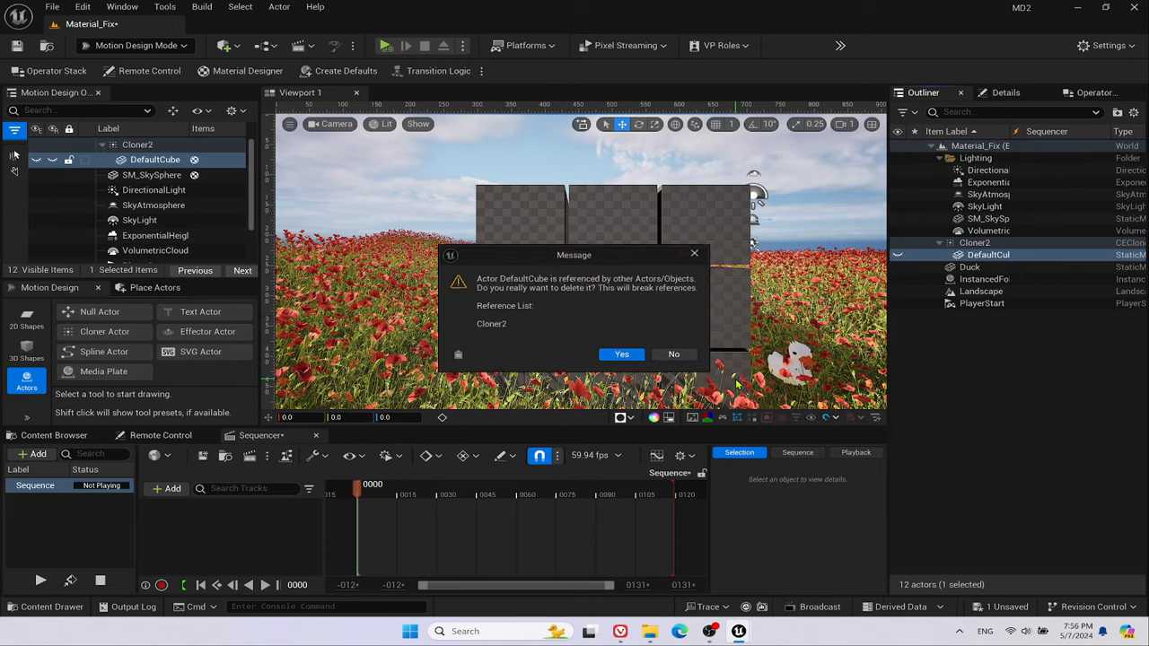
pyautogui.click(621, 355)
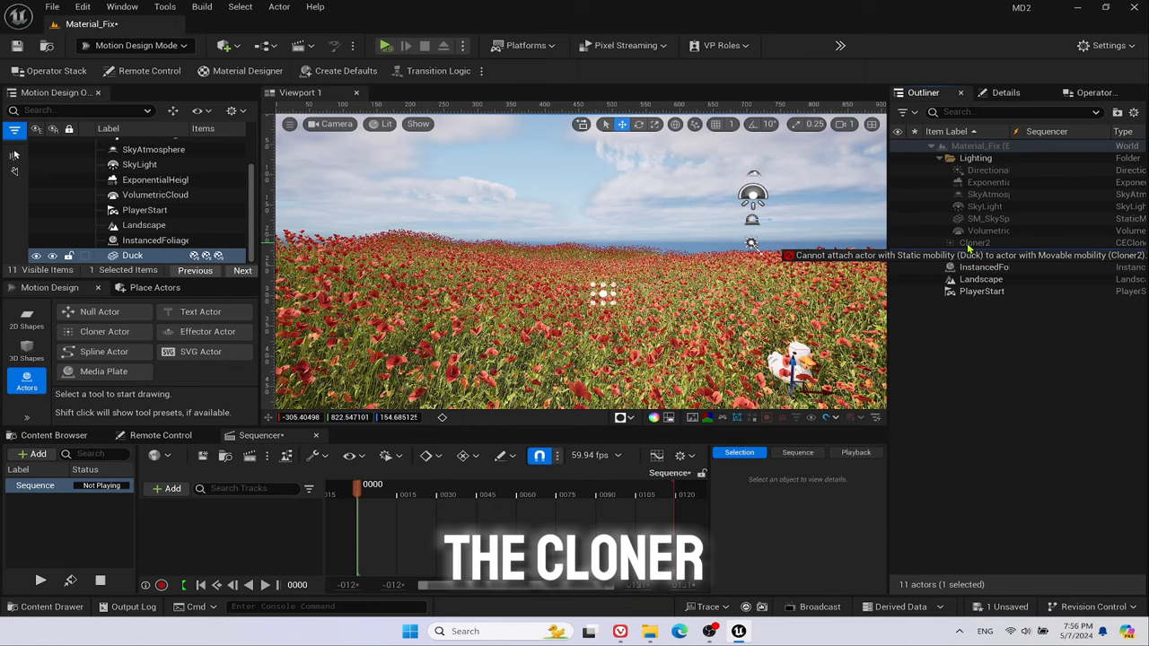
# Select the Duck actor and bring up the OrangSkin material instance in its own editor.
pyautogui.click(970, 255)
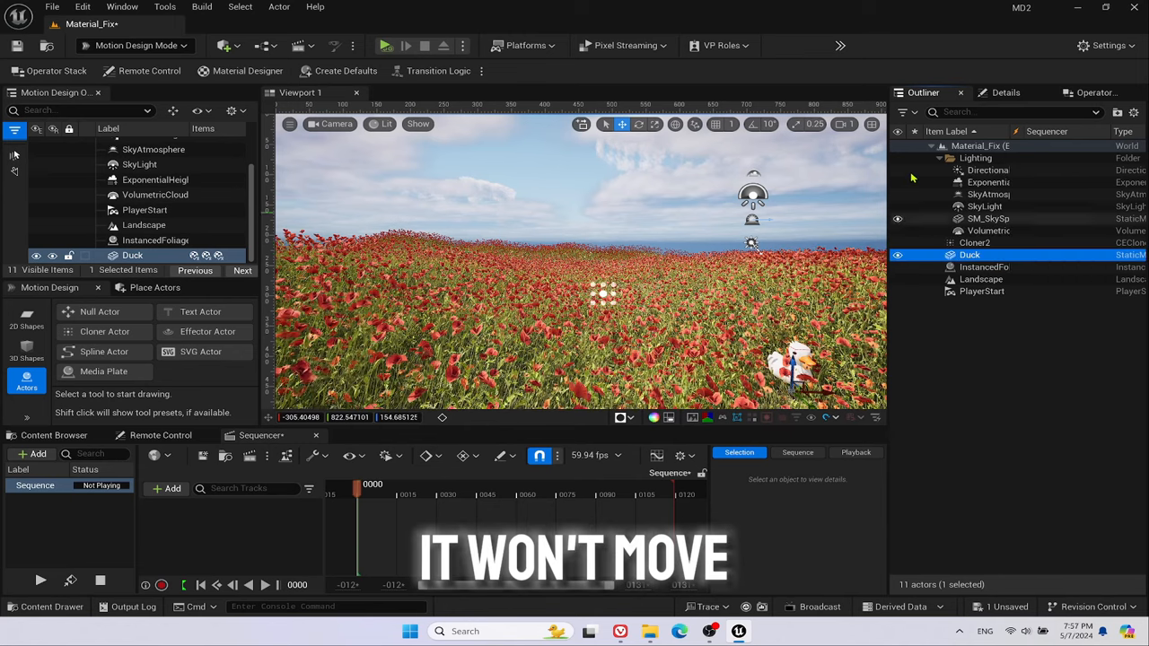
pyautogui.click(1005, 93)
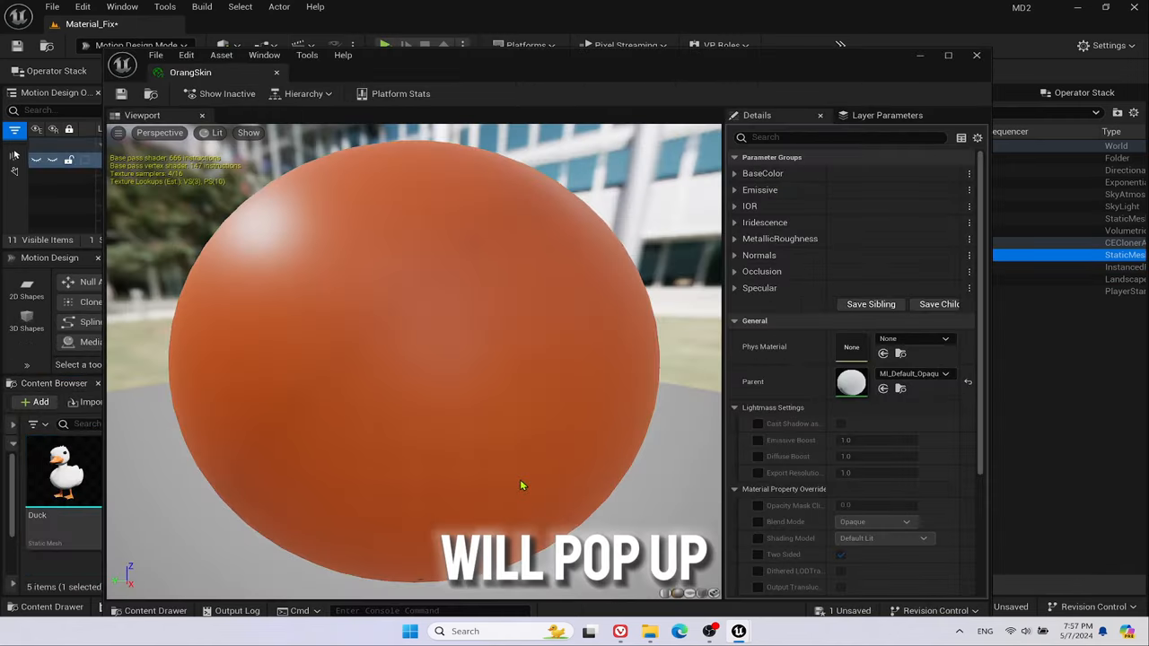
# In parent material M_Default, enable Used with Niagara Mesh Particles and save it.
pyautogui.click(302, 93)
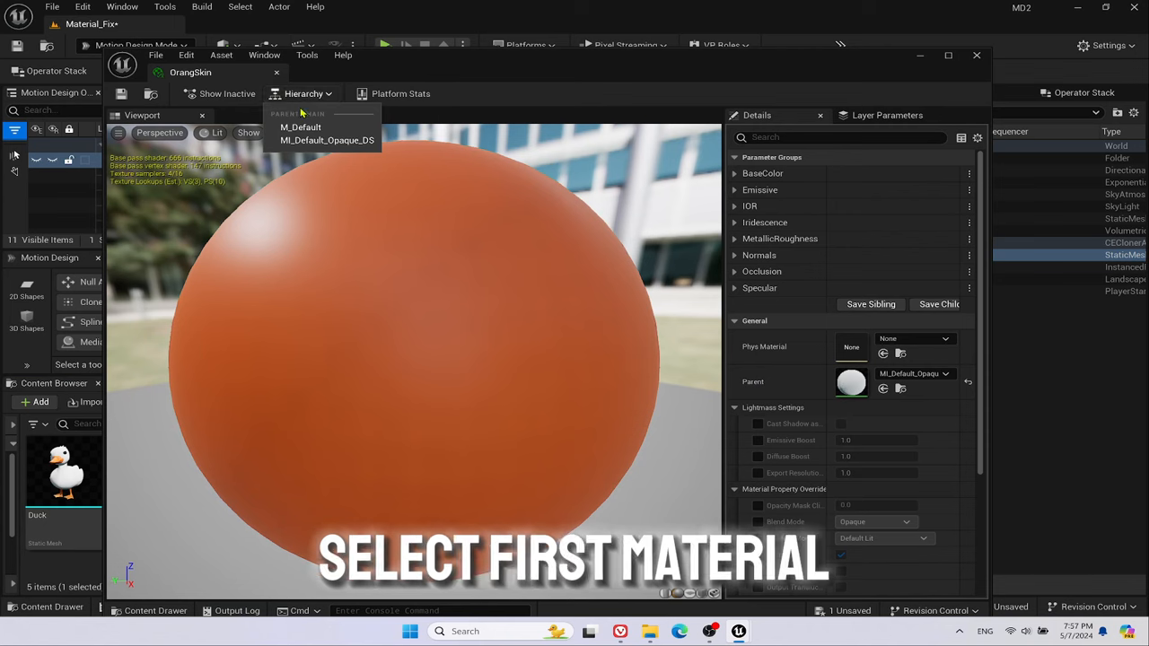
pyautogui.click(300, 126)
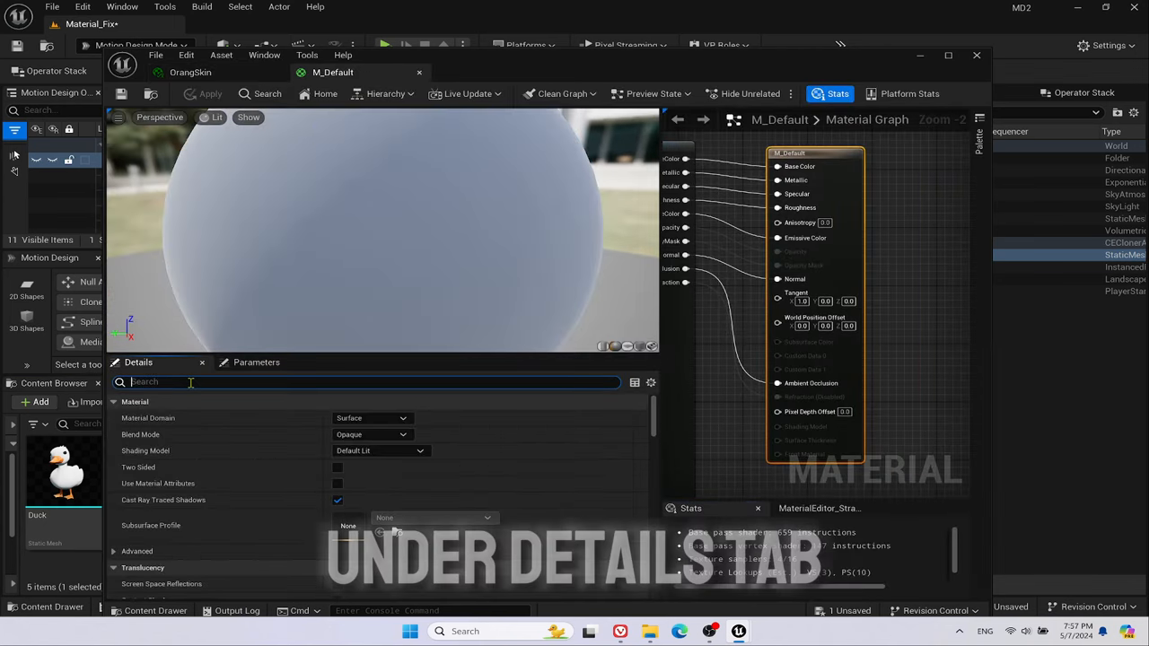
pyautogui.write('niagara')
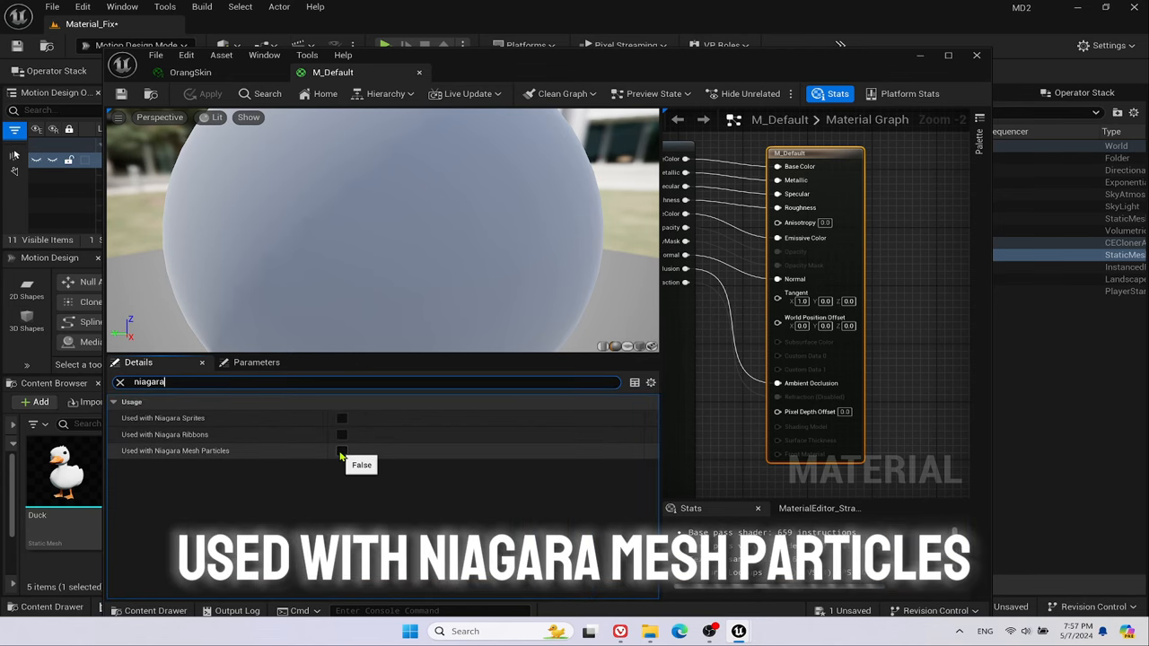
pyautogui.click(341, 451)
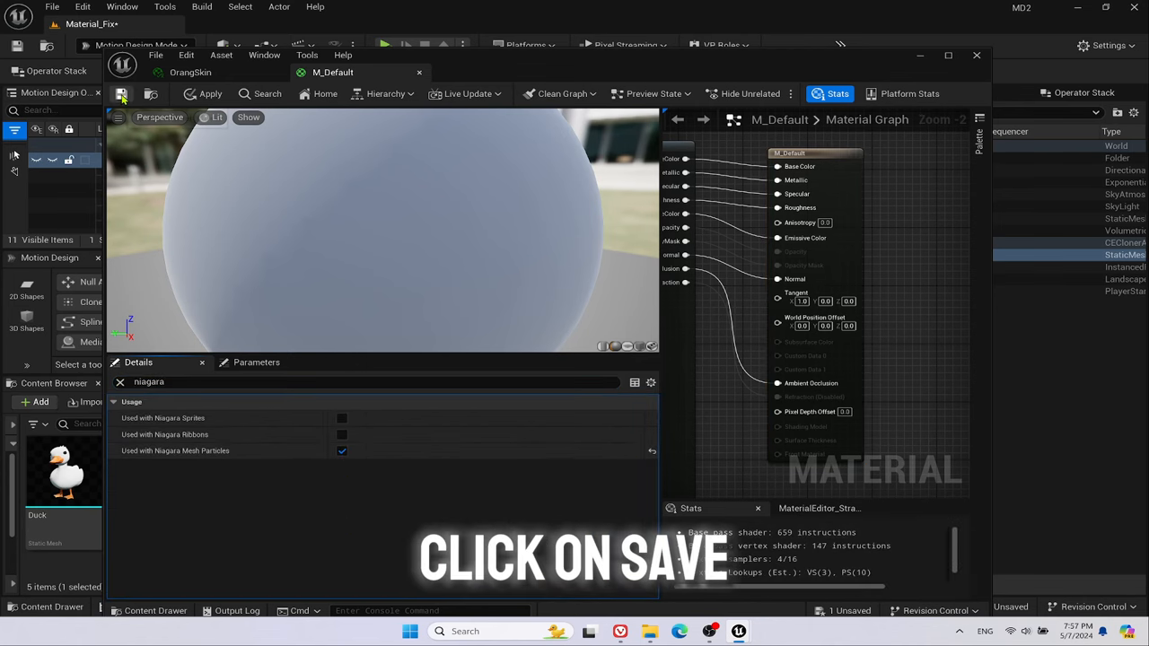
pyautogui.click(124, 93)
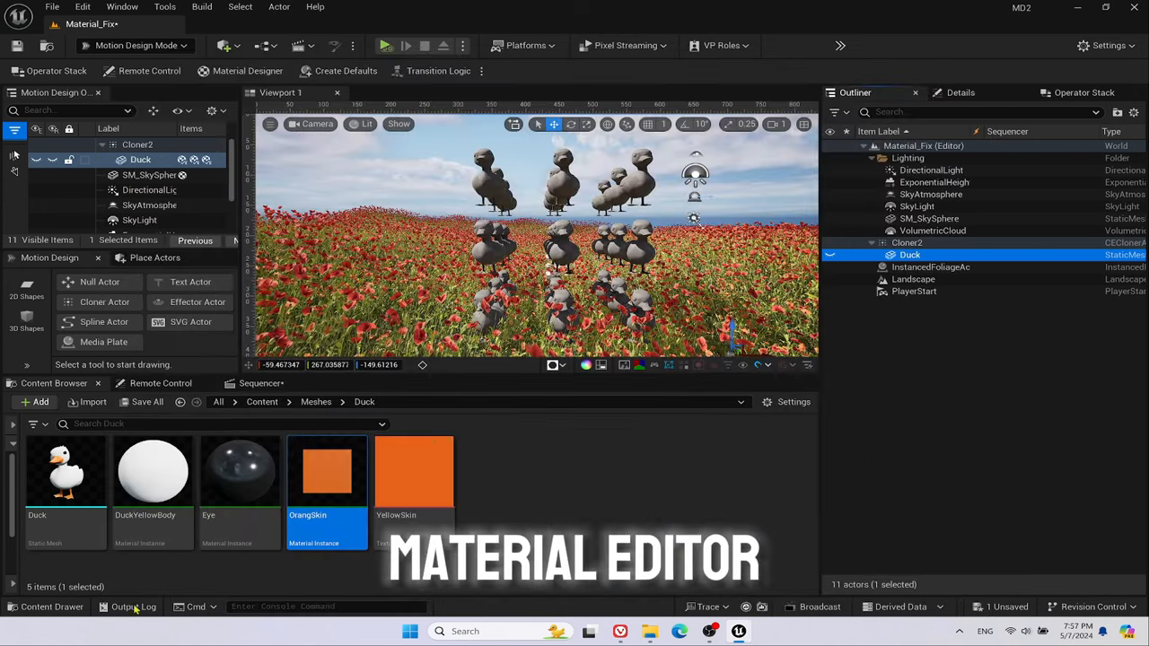
# From DuckYellowBody, enable Used with Niagara Mesh Particles on parent material M_ClearCoat.
pyautogui.doubleClick(151, 471)
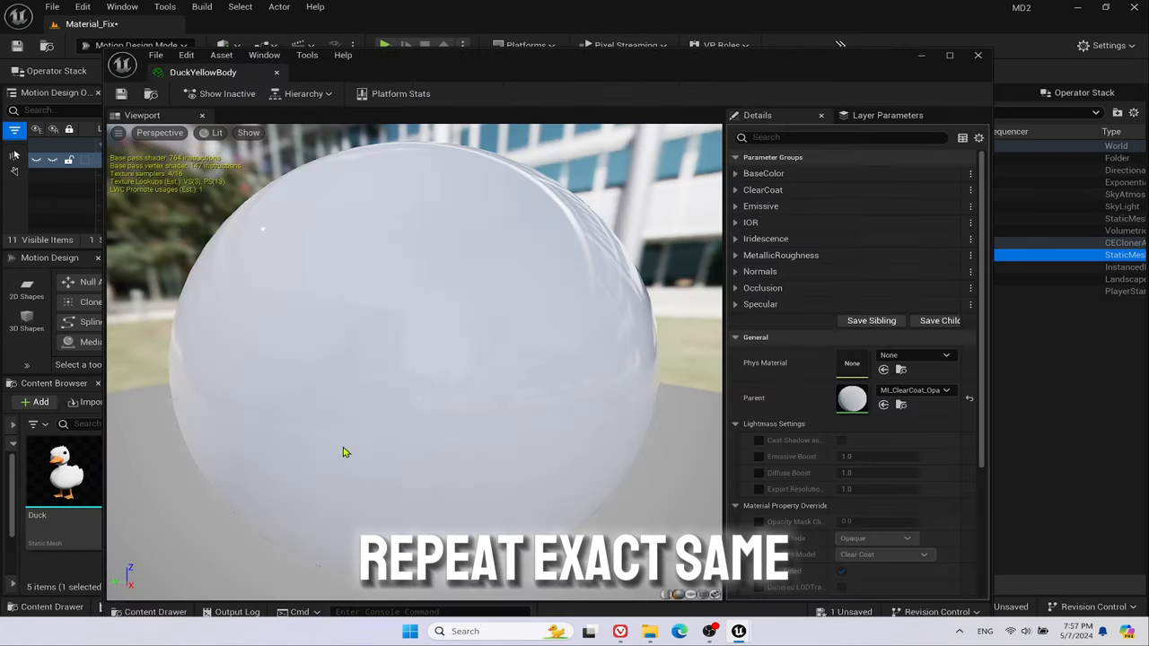
pyautogui.click(306, 94)
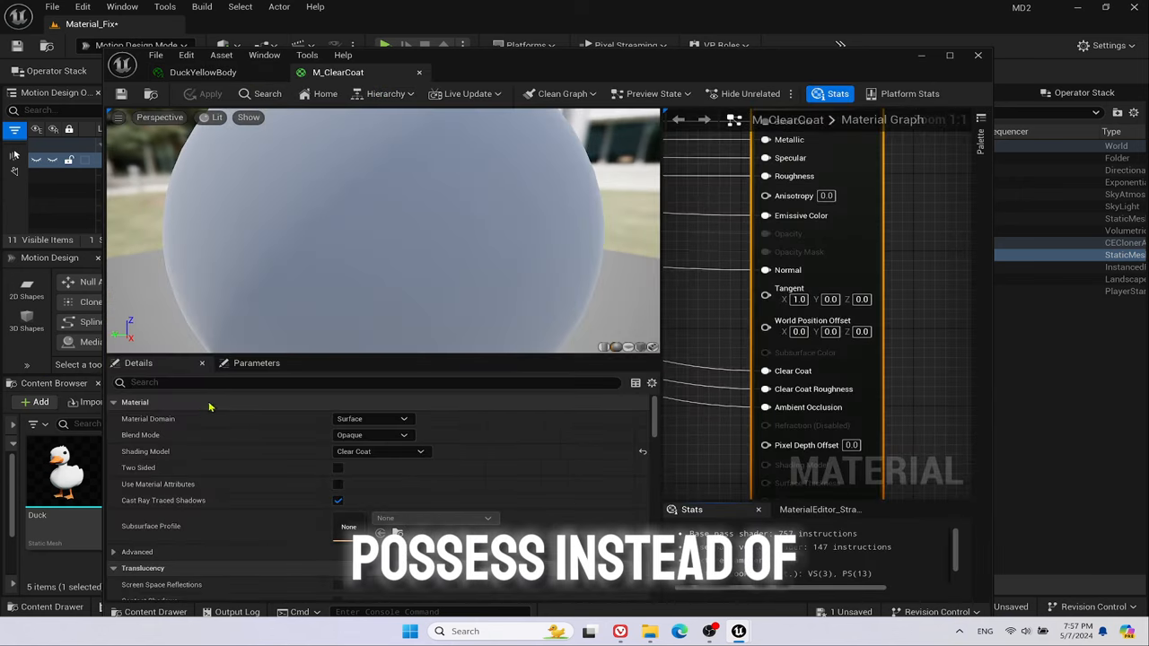
pyautogui.write('niagara')
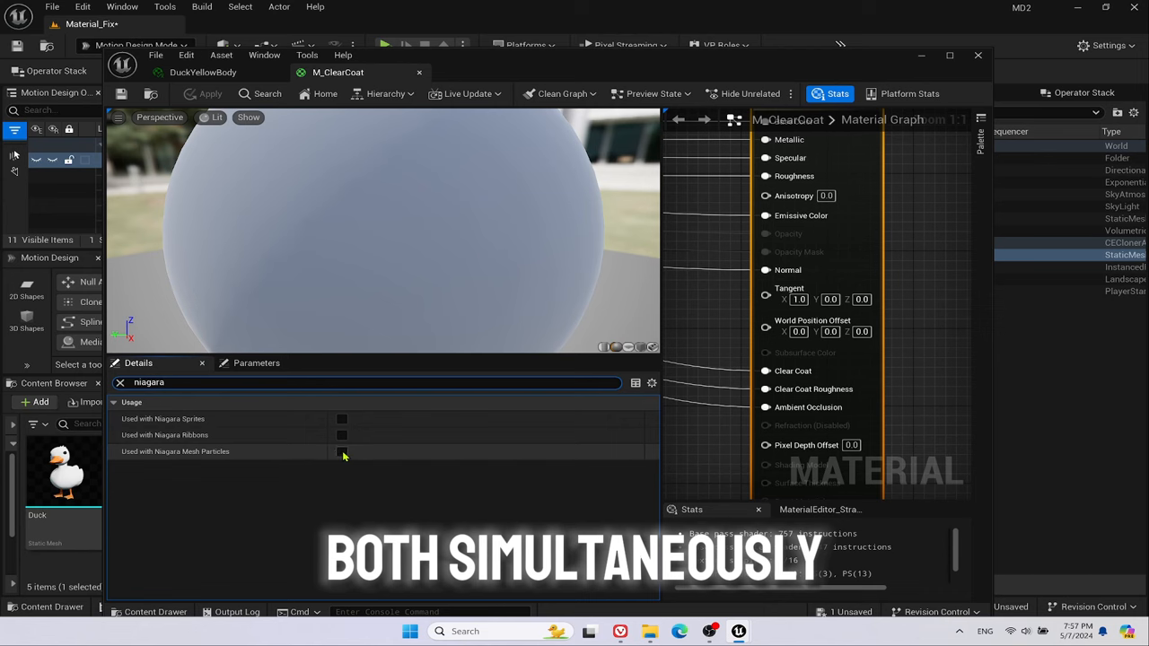
pyautogui.click(341, 452)
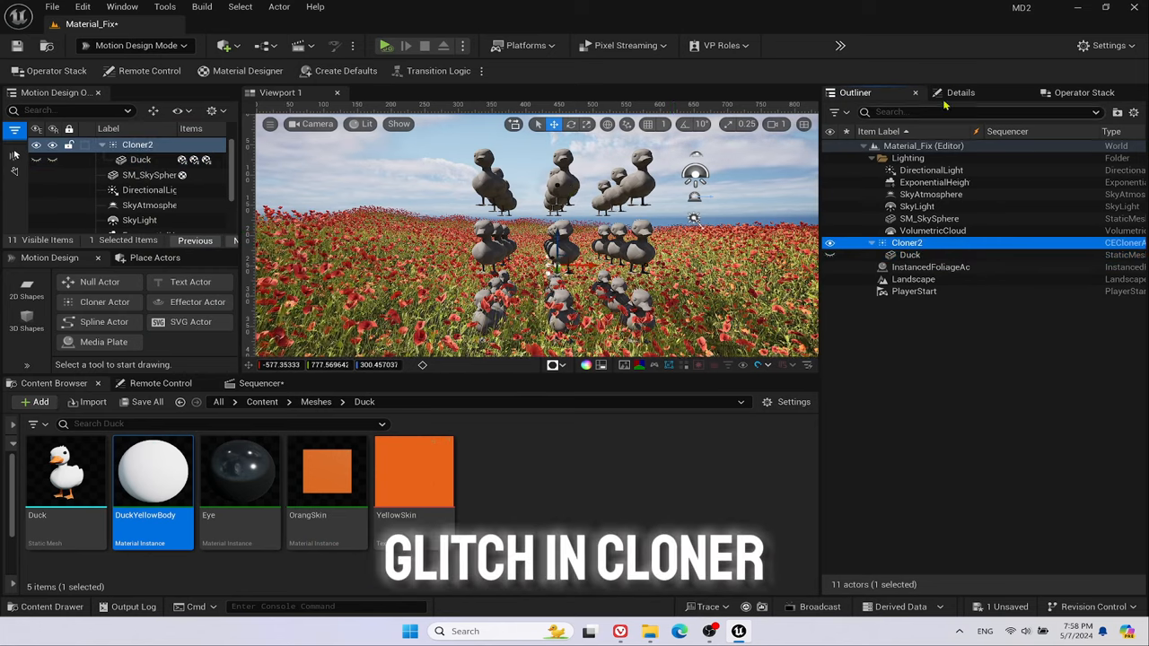
pyautogui.click(957, 93)
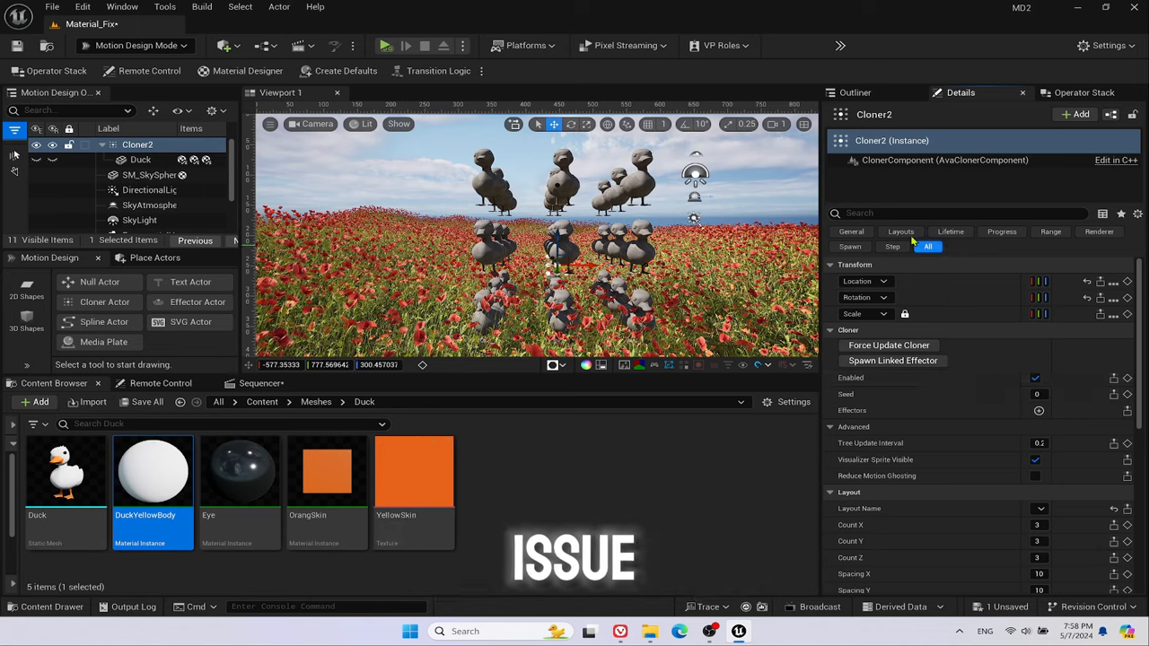
pyautogui.click(855, 93)
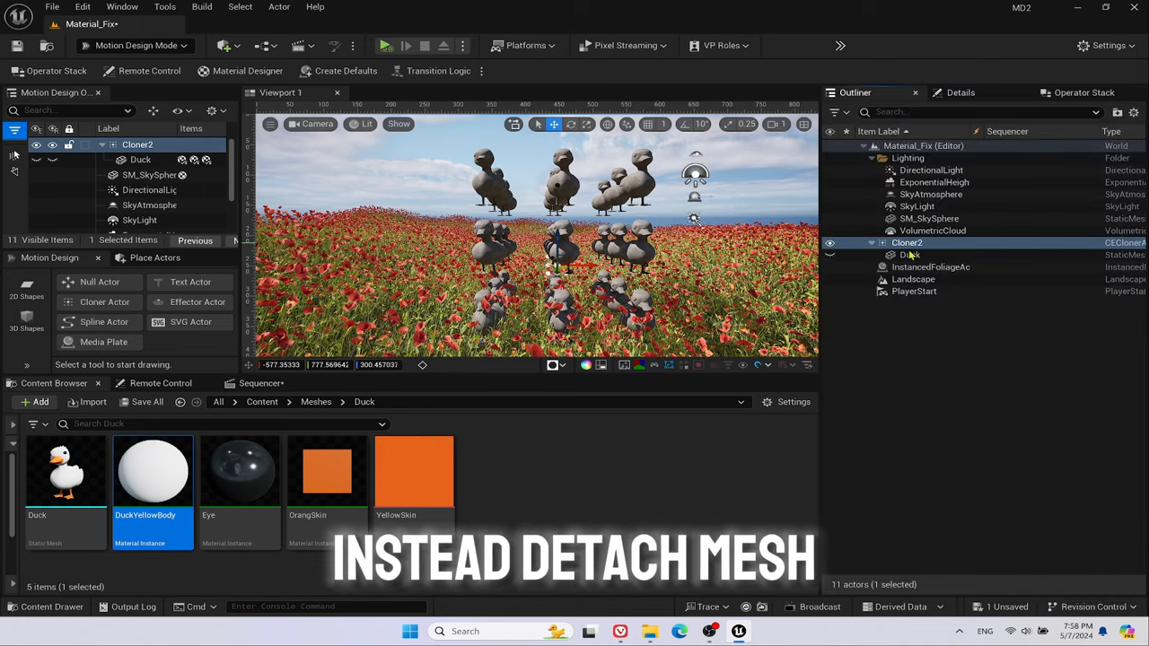